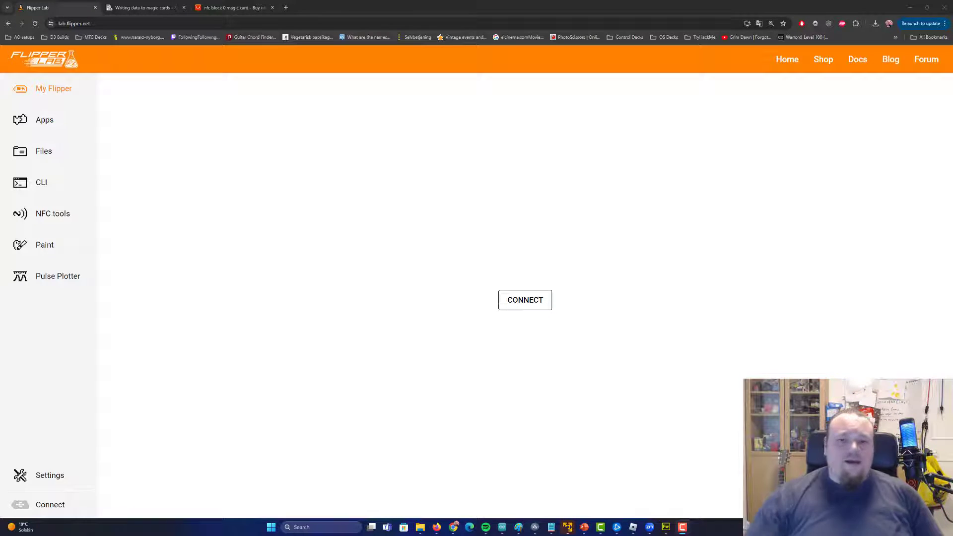
mouse_move(127, 58)
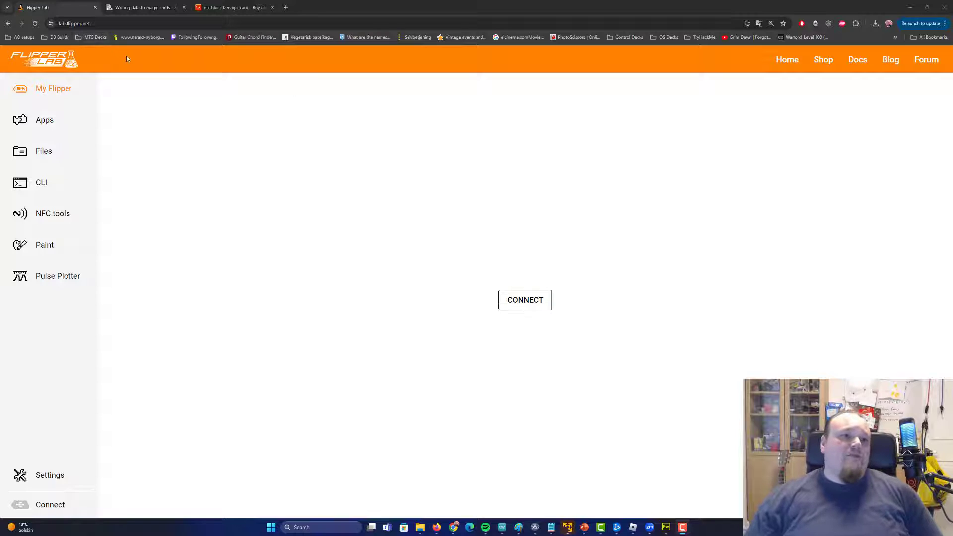
Connect the browser to the Flipflip device on COM3 so its details appear.
left_click(525, 300)
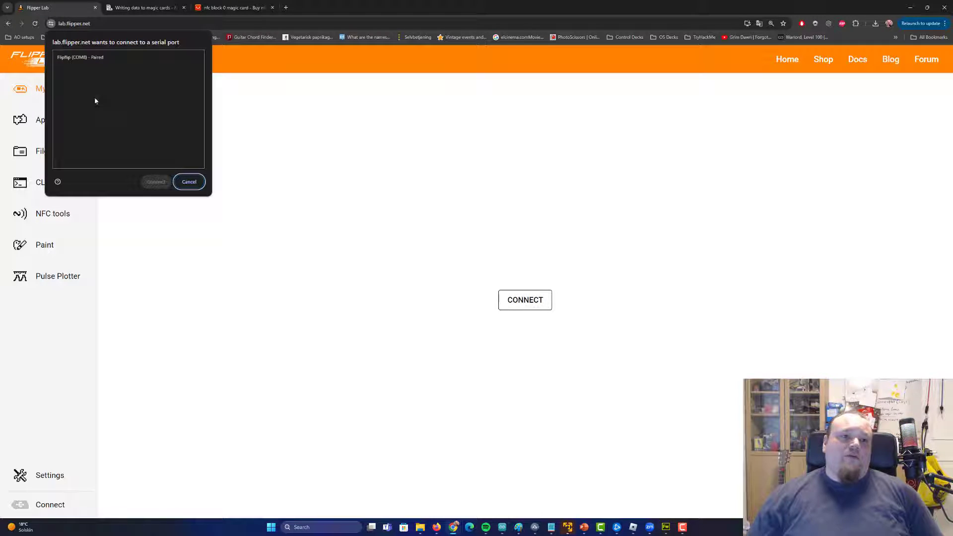
left_click(156, 181)
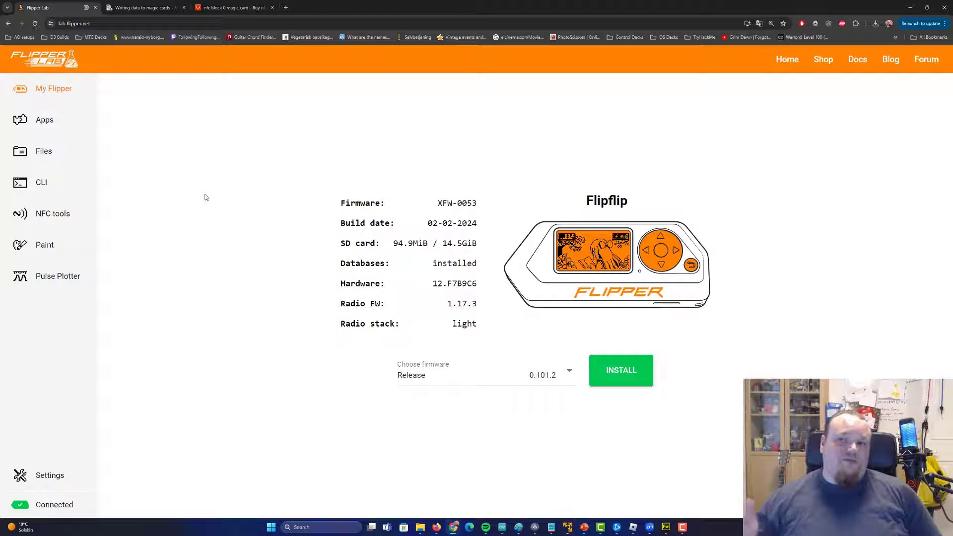
mouse_move(44, 123)
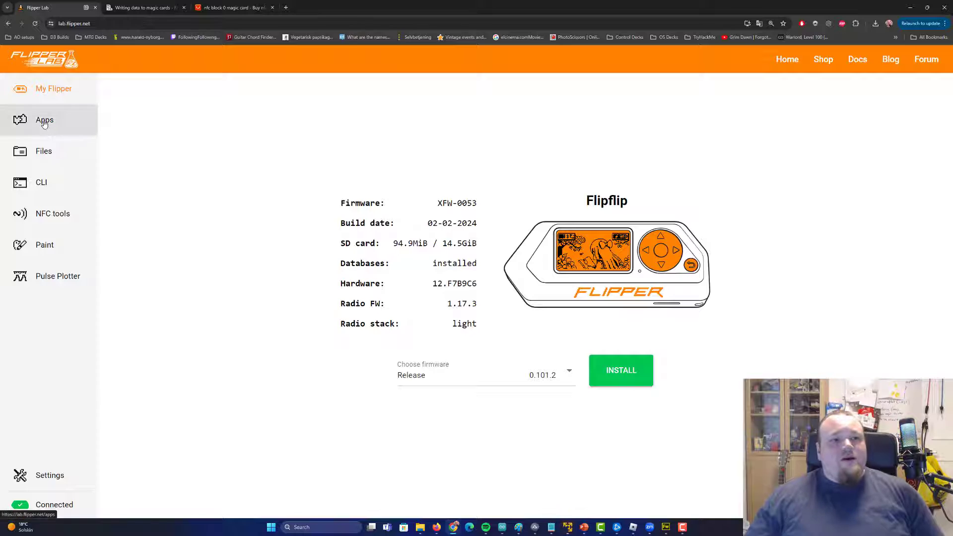
Search the apps catalogue for 'nfc' and bring up the Nfc Magic app page.
left_click(44, 120)
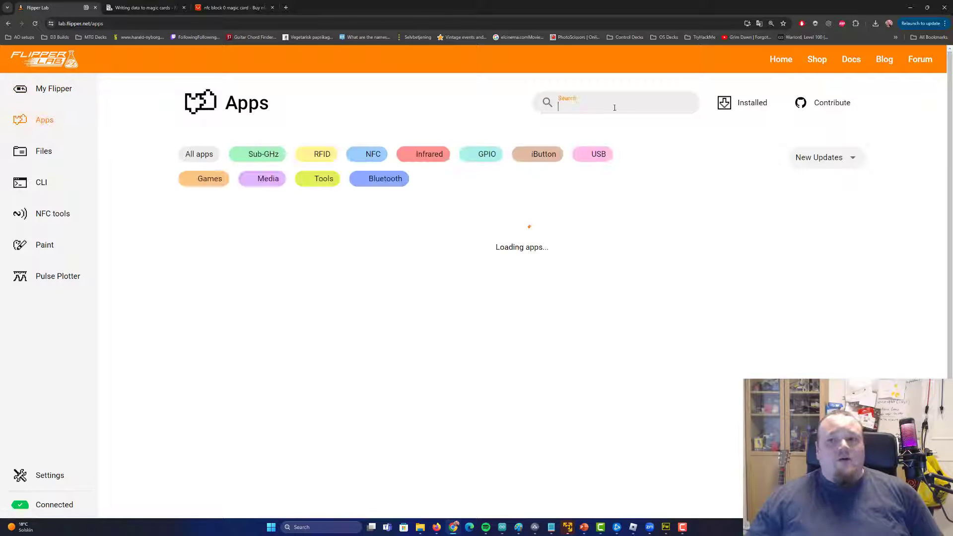
type("nfc")
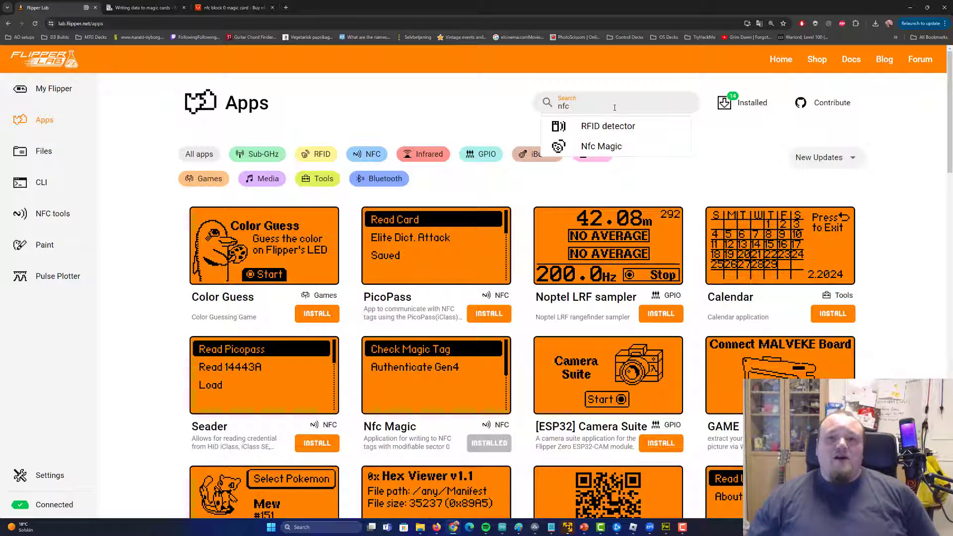
left_click(602, 146)
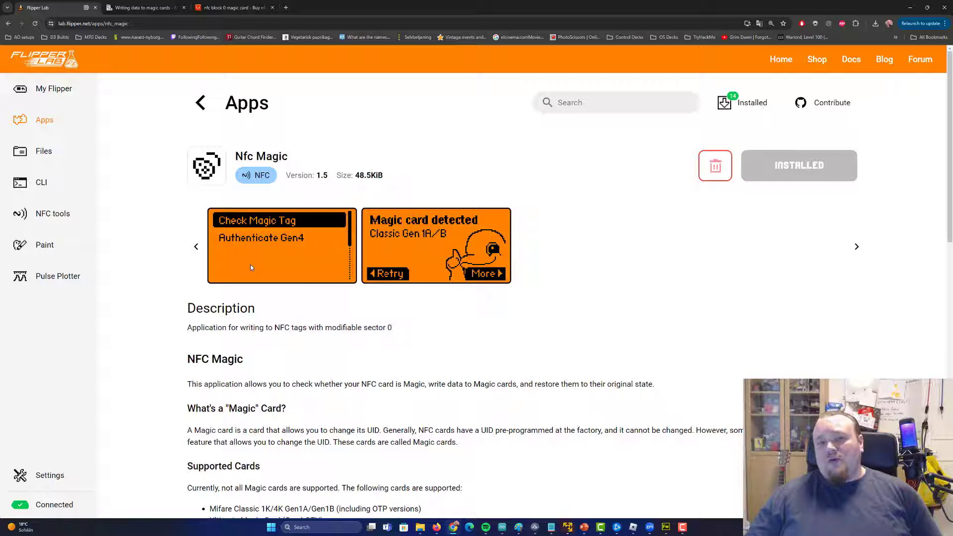
mouse_move(268, 270)
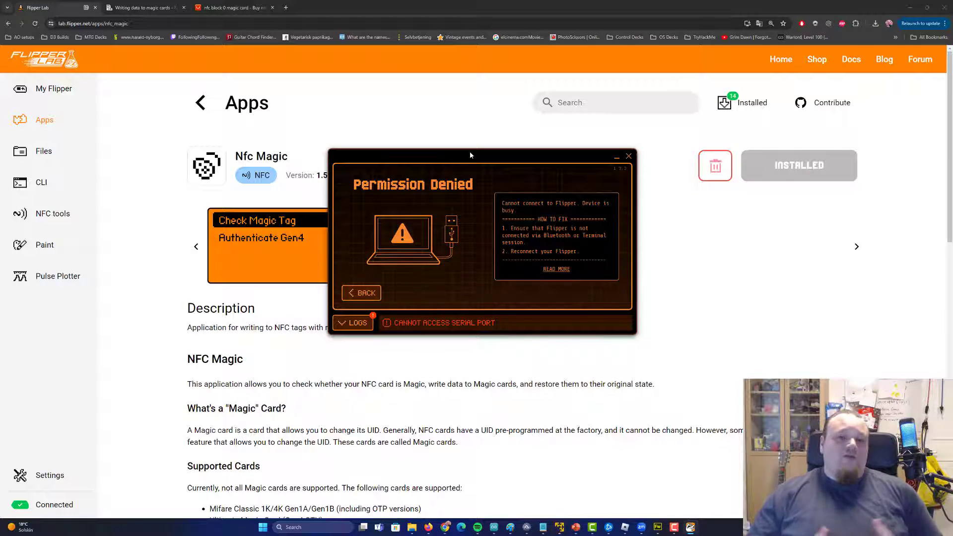
mouse_move(402, 126)
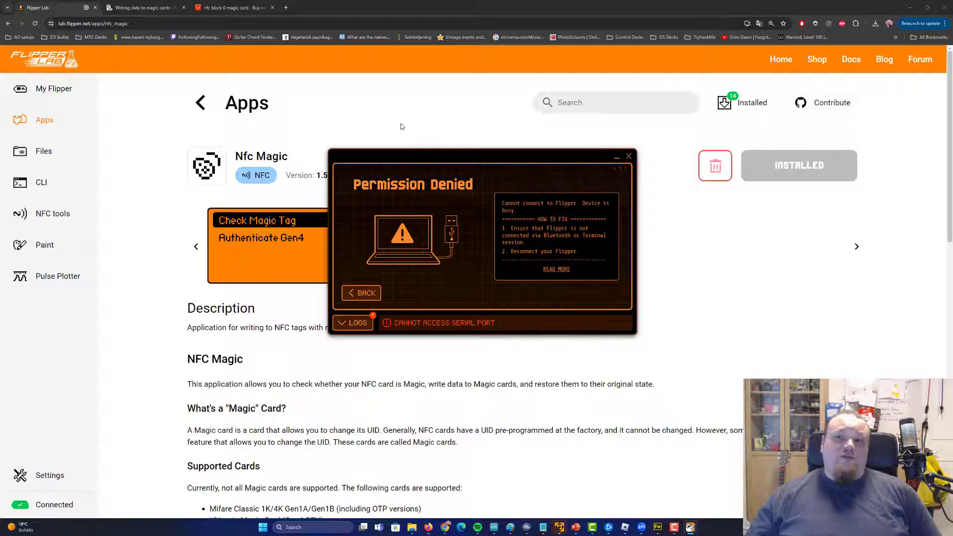
mouse_move(505, 91)
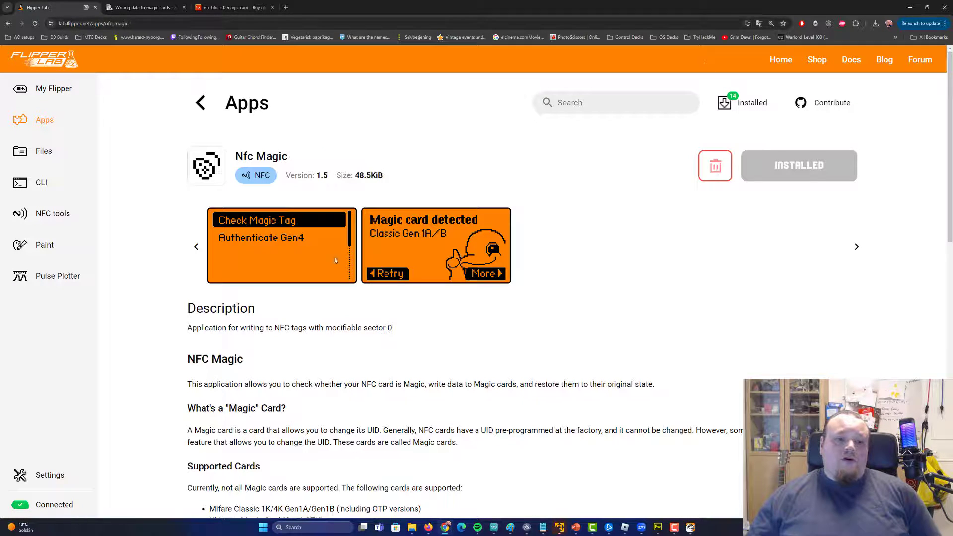
Bring qFlipper back up and dismiss the Permission Denied error so it reconnects to the device.
left_click(799, 164)
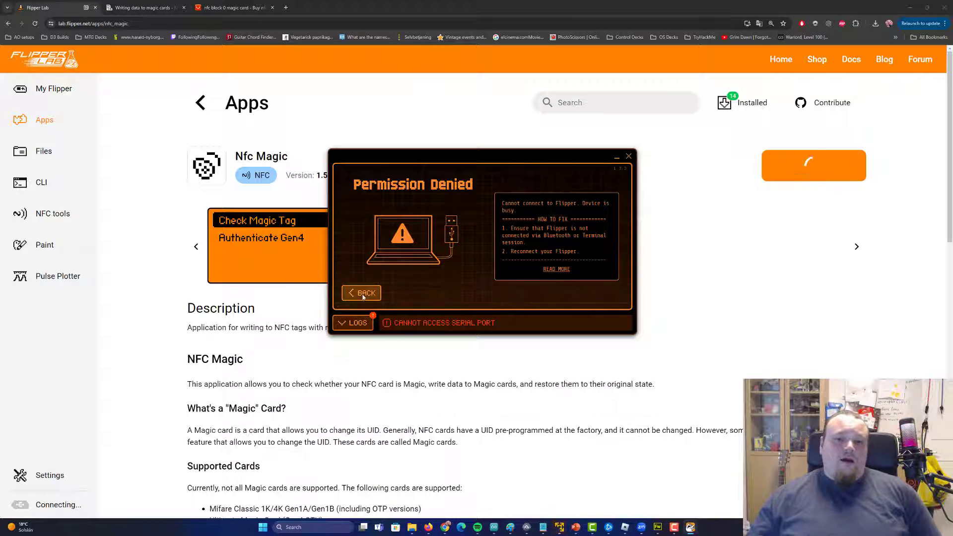
left_click(362, 292)
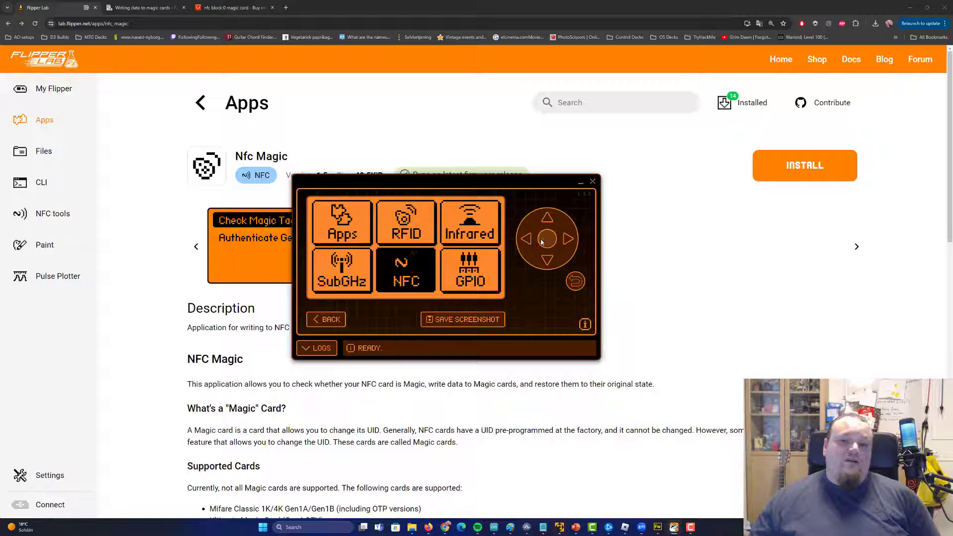
Read a MIFARE Classic 1K card in the Flipper's NFC app, then back out to the exit prompt.
left_click(405, 270)
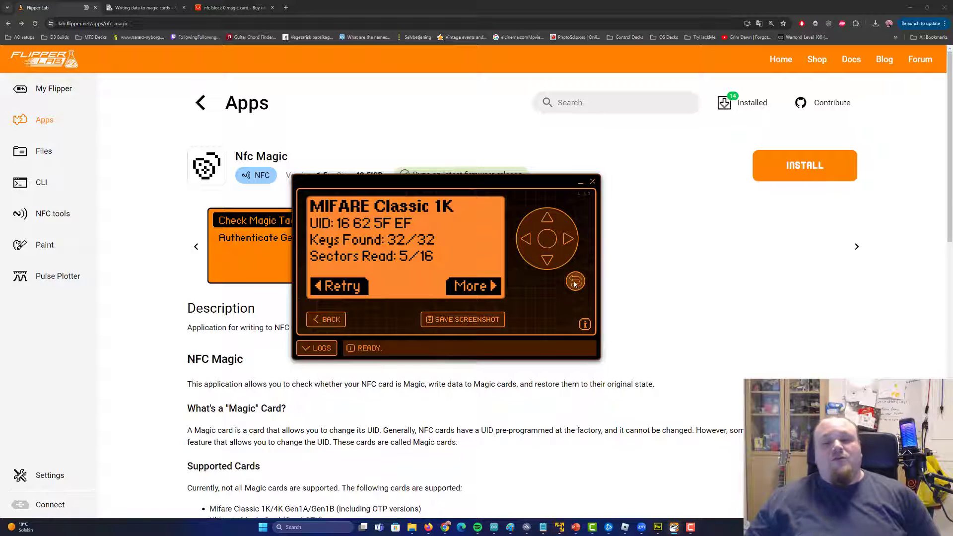
left_click(575, 281)
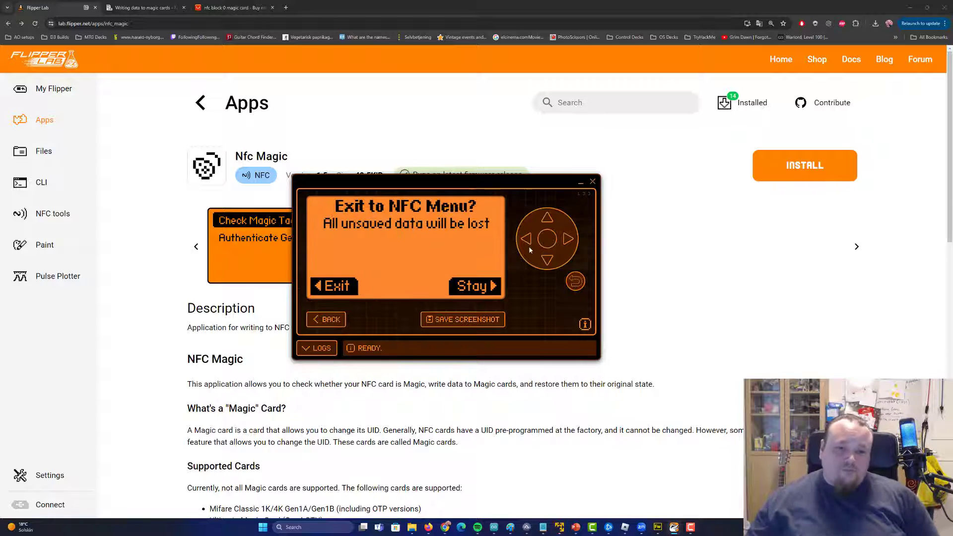
Exit the read result, launch Nfc Magic from Apps > NFC, then show the AliExpress magic card listing.
left_click(333, 286)
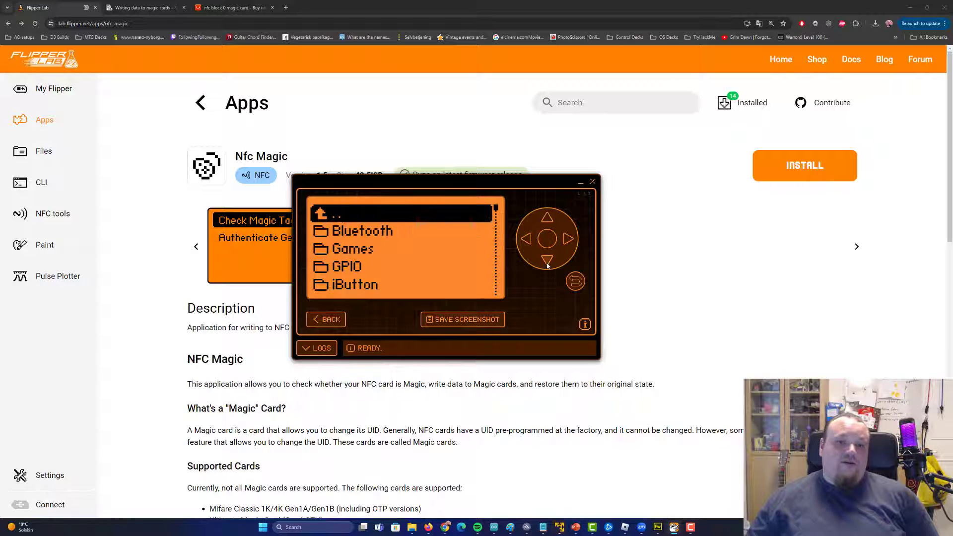
left_click(547, 259)
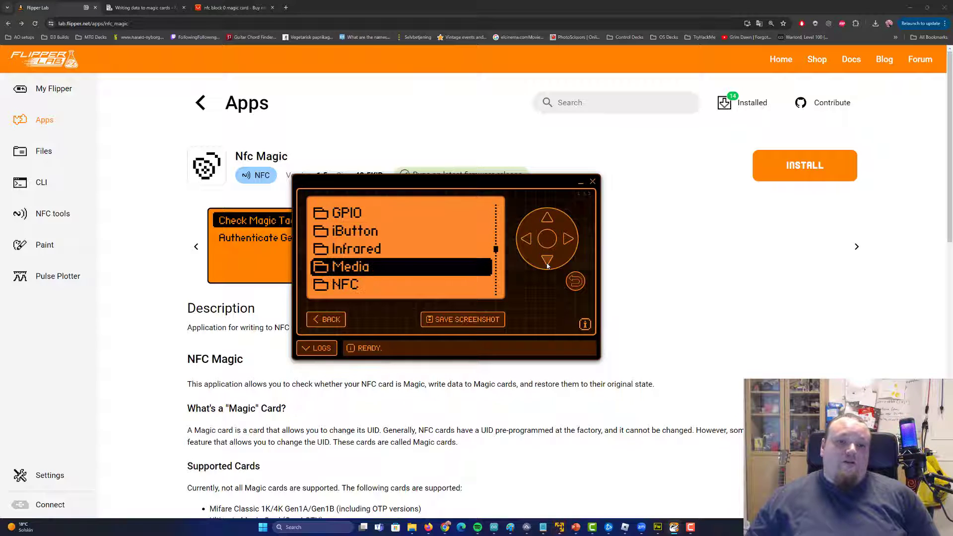
left_click(546, 257)
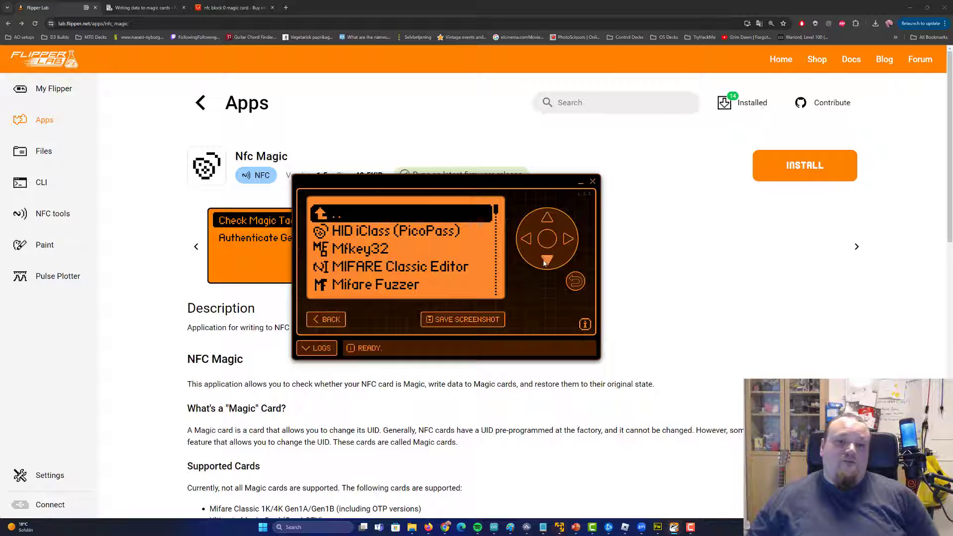
left_click(546, 260)
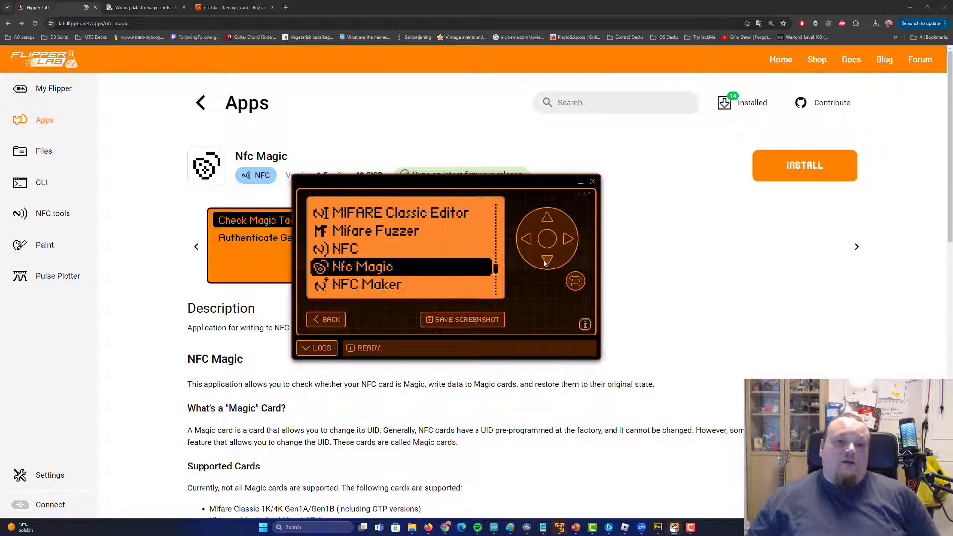
left_click(547, 239)
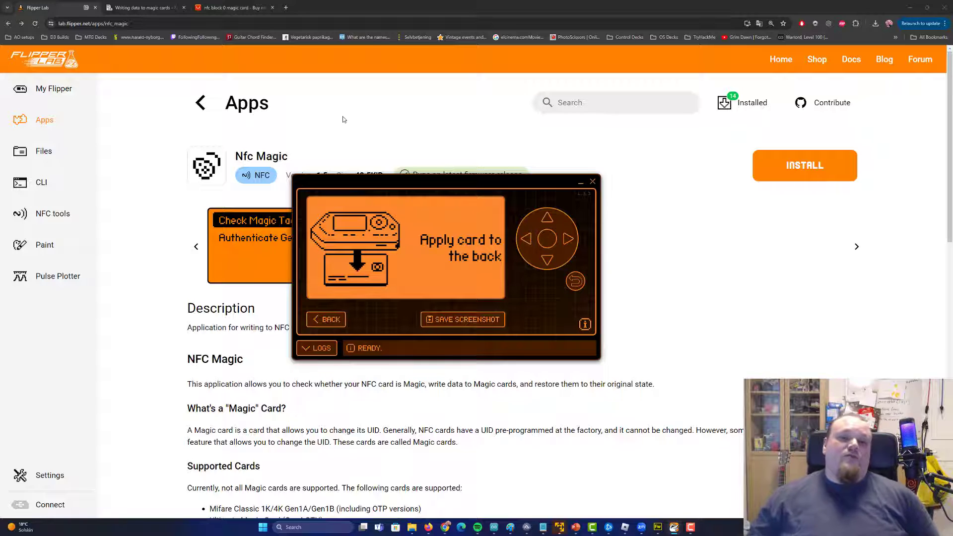
left_click(234, 8)
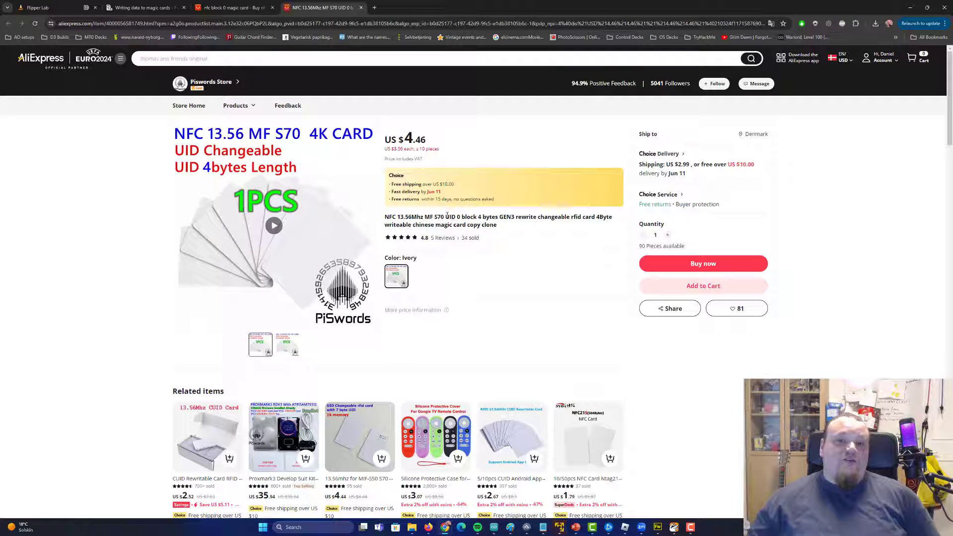
double_click(451, 216)
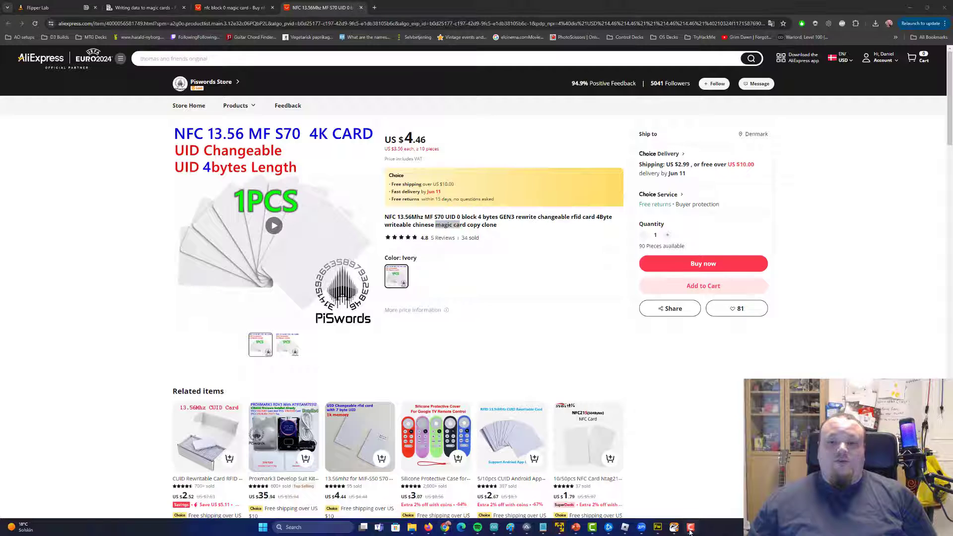
Pick the saved 1K card dump and continue past the Risky operation warning to write it.
left_click(689, 528)
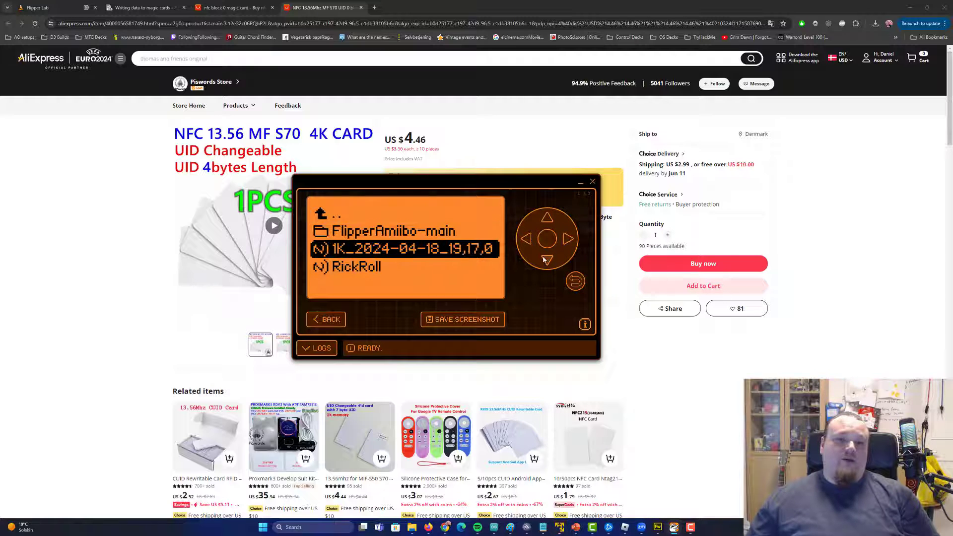
left_click(546, 239)
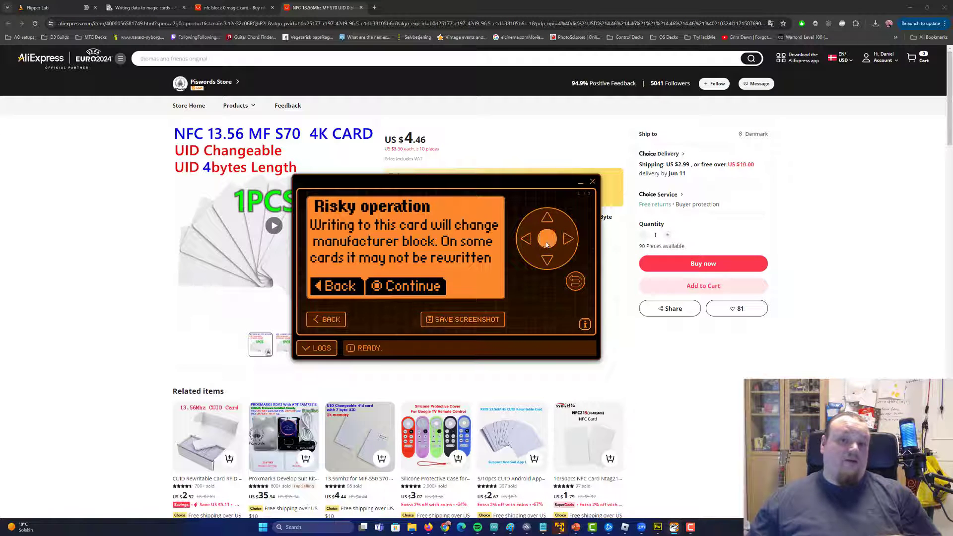
left_click(405, 286)
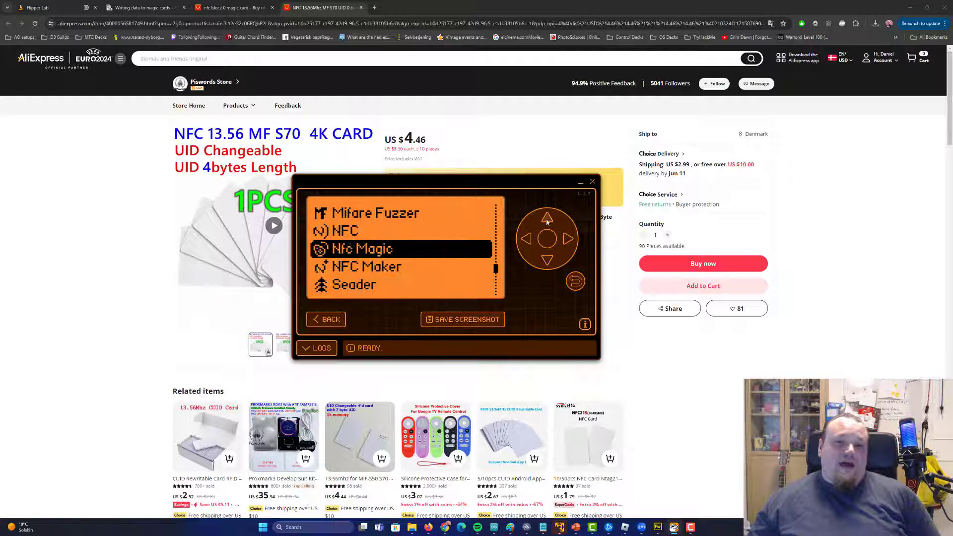
Launch the Mfkey32 app so it shows Ready to start.
left_click(547, 215)
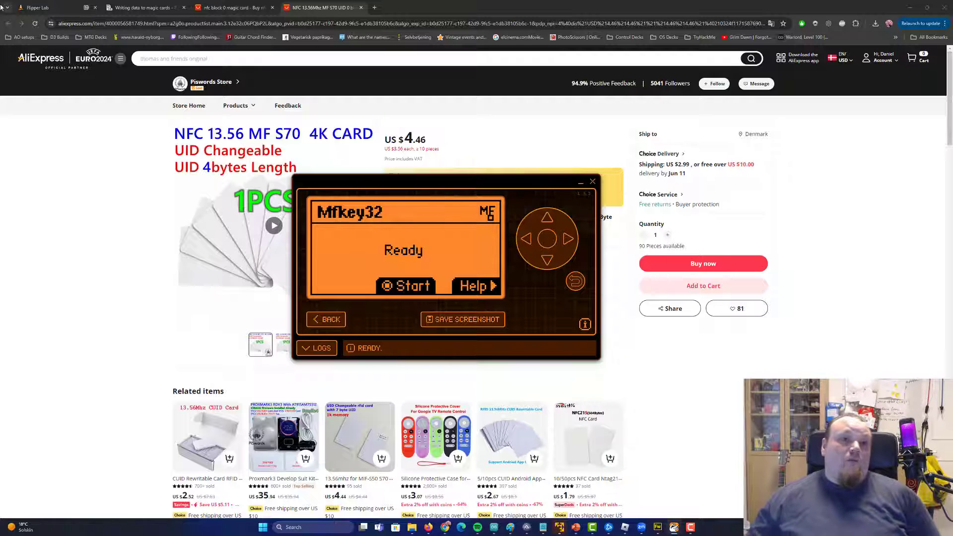
Search the catalogue for 'mf', open the Mfkey32 page and scroll through its description.
left_click(39, 8)
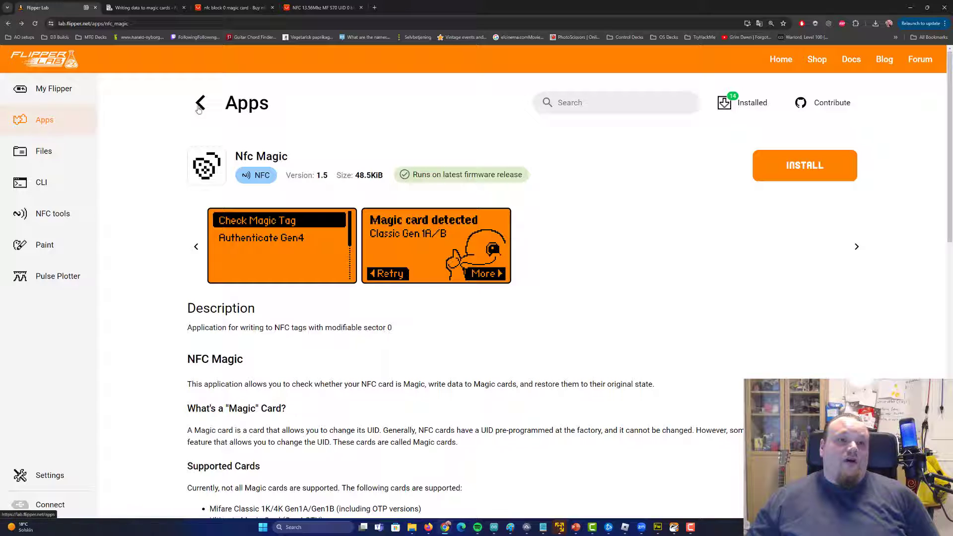
type("mf")
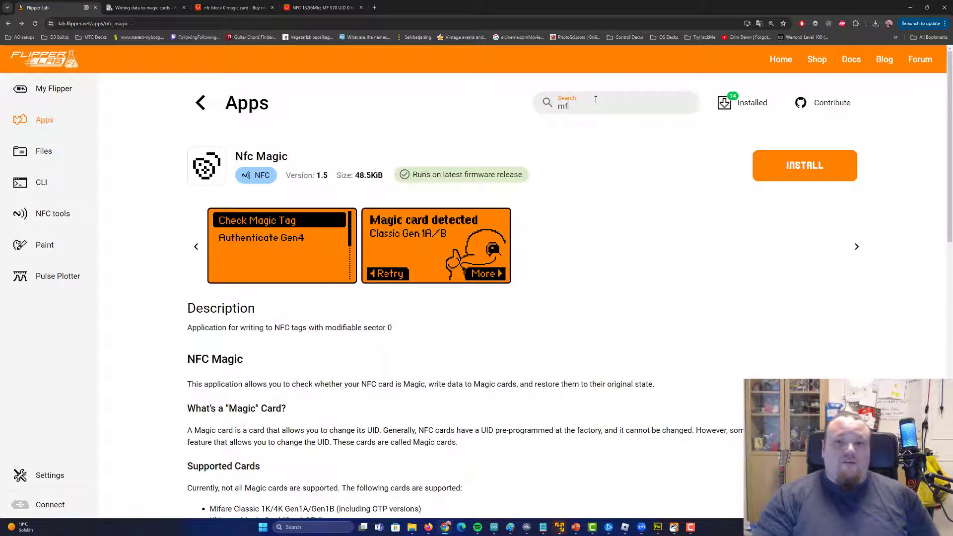
left_click(44, 120)
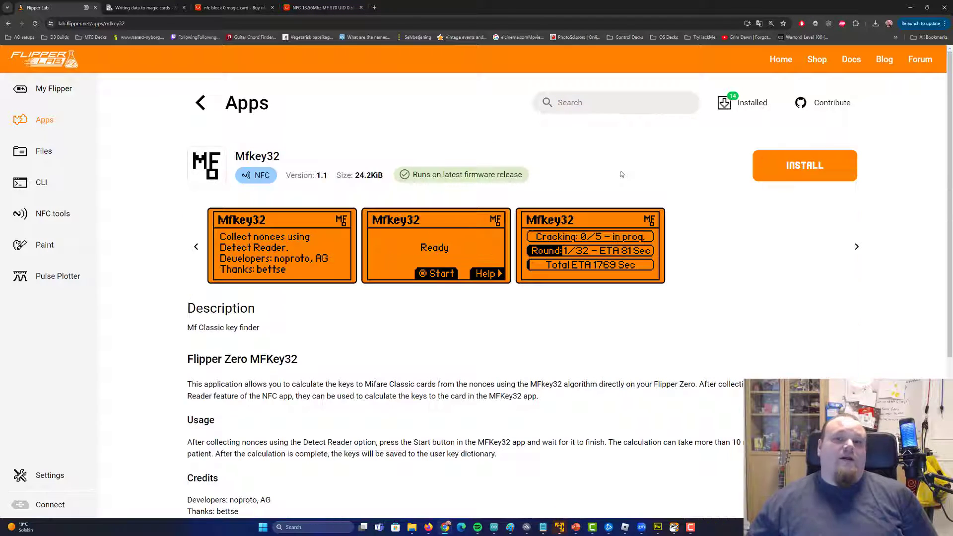
scroll("down", 3)
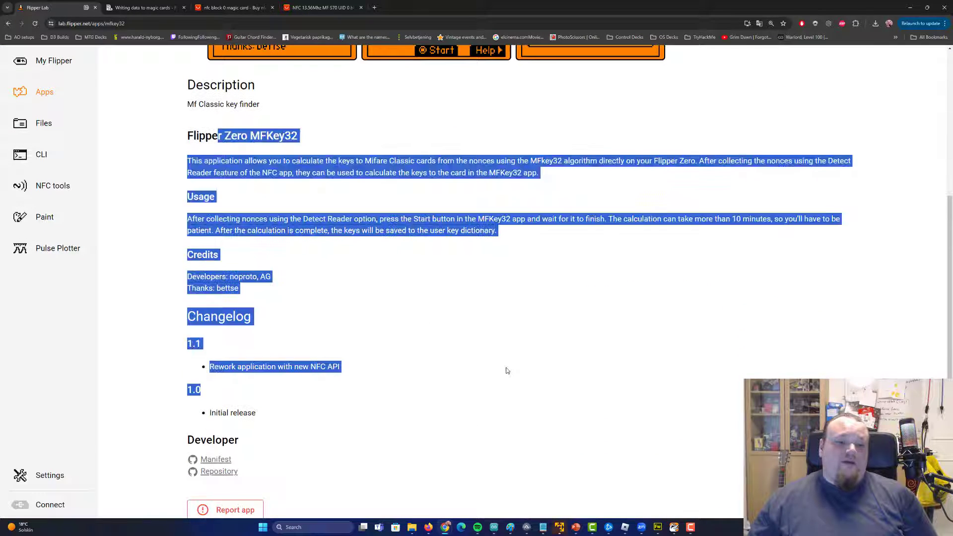
Show the 'Writing data to magic cards' guide, highlight the UID sentence and scroll to supported card types.
left_click(143, 8)
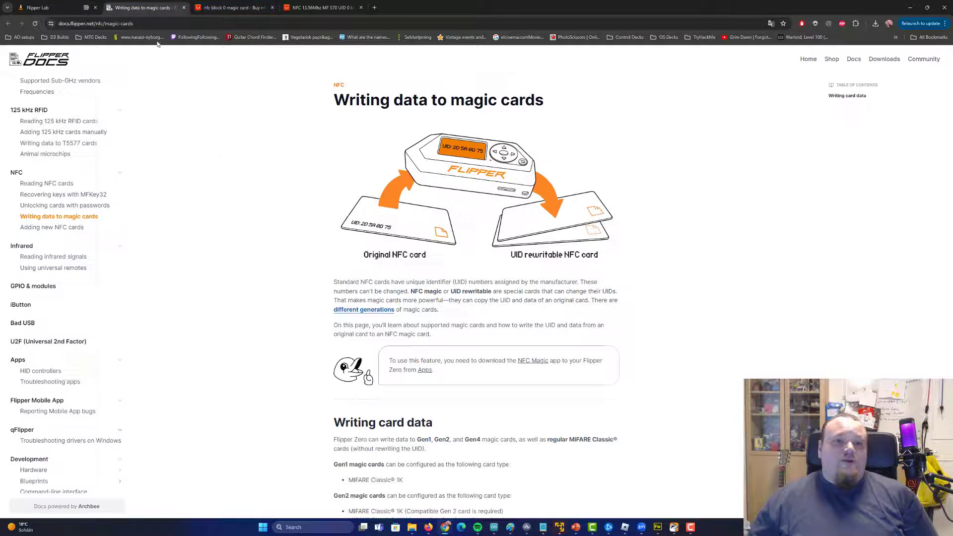
mouse_move(360, 217)
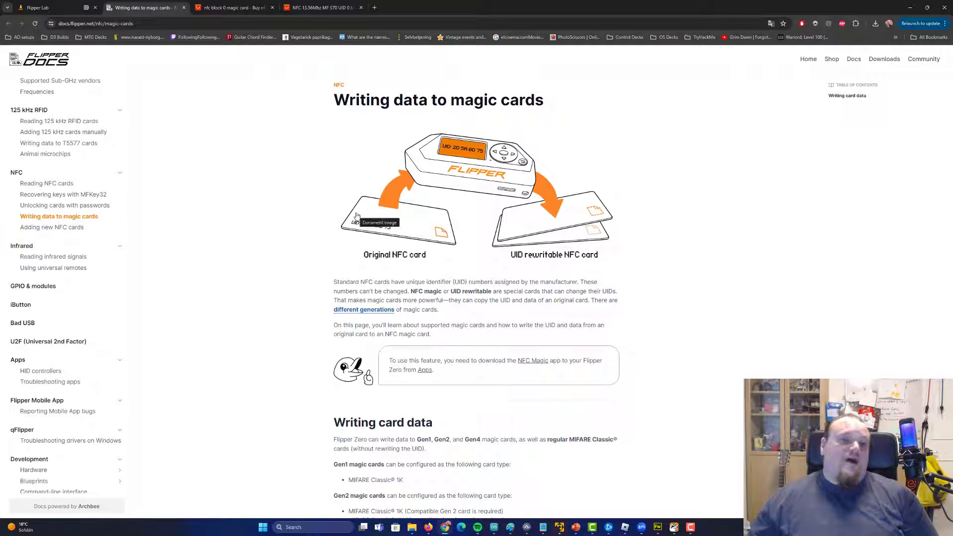
mouse_move(263, 214)
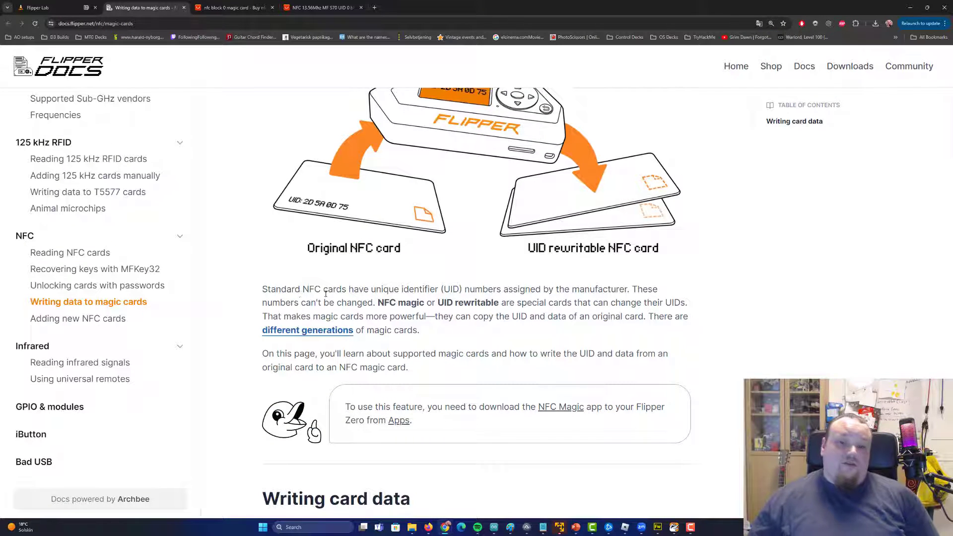
left_click_drag(302, 289, 562, 289)
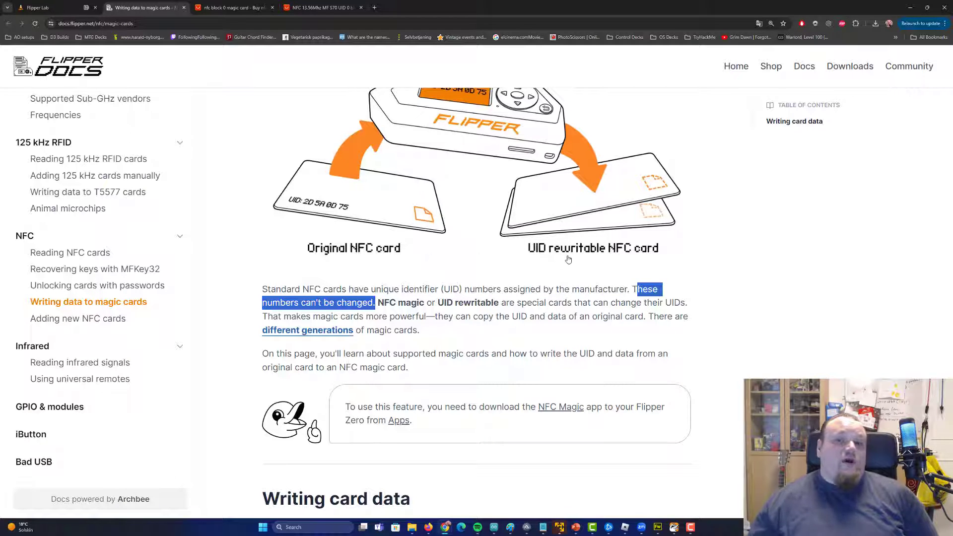
mouse_move(587, 253)
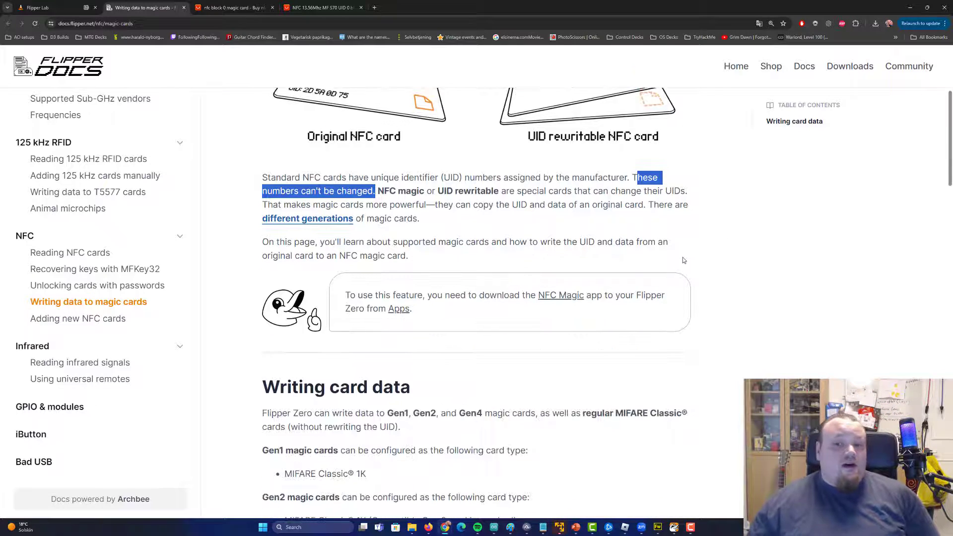
scroll("down", 3)
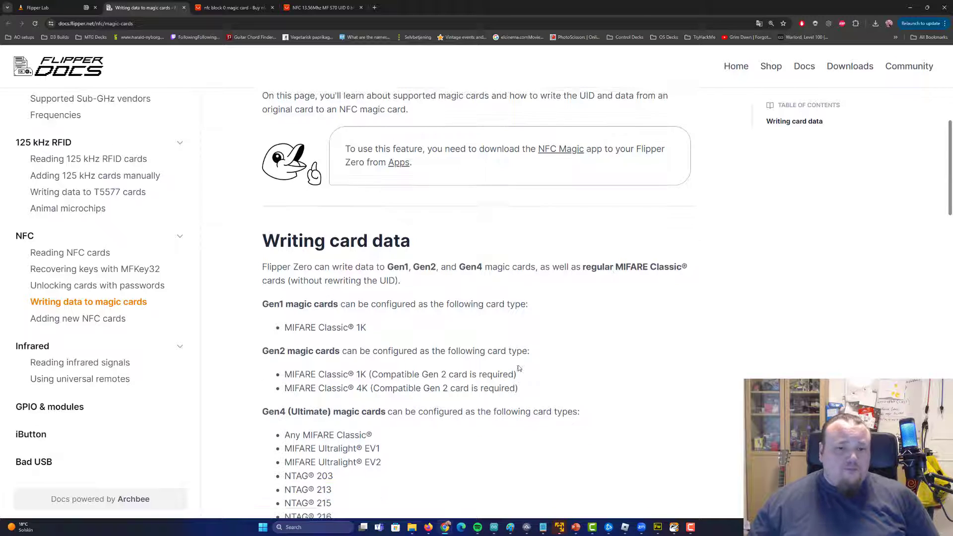
left_click_drag(267, 264, 443, 385)
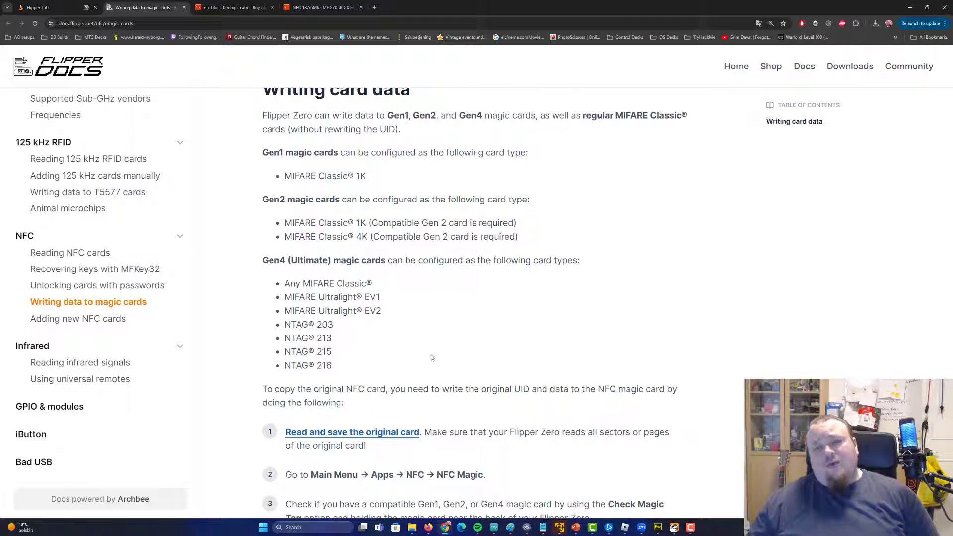
mouse_move(397, 334)
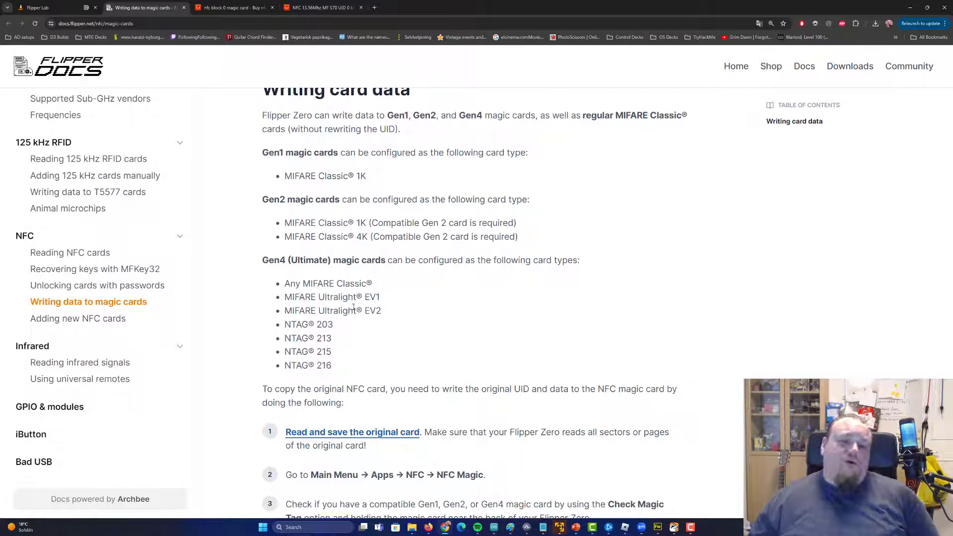
left_click_drag(284, 297, 381, 311)
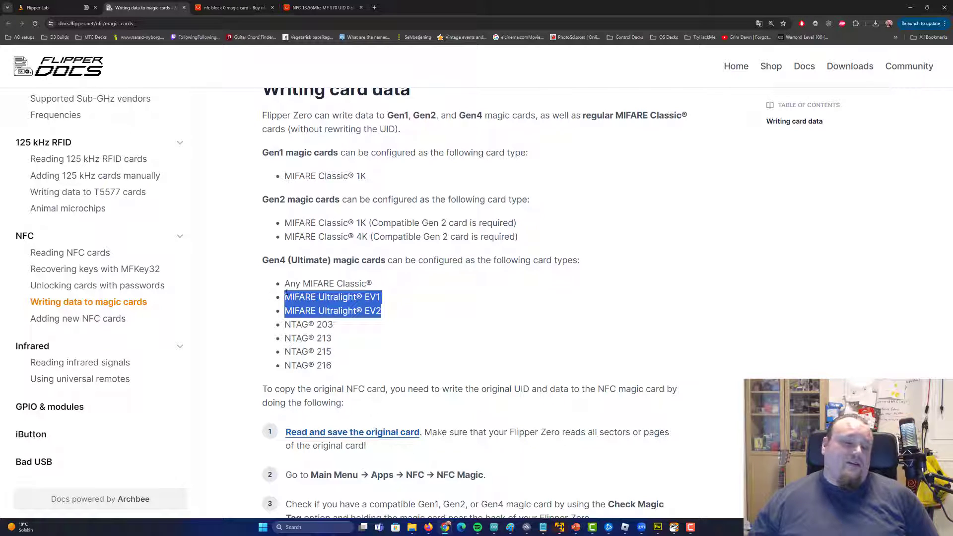
left_click(388, 284)
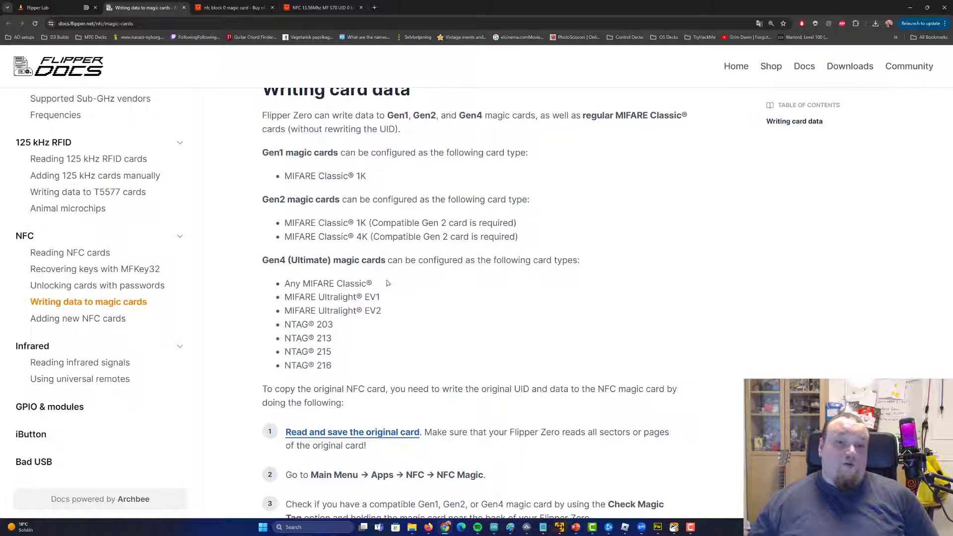
scroll("down", 3)
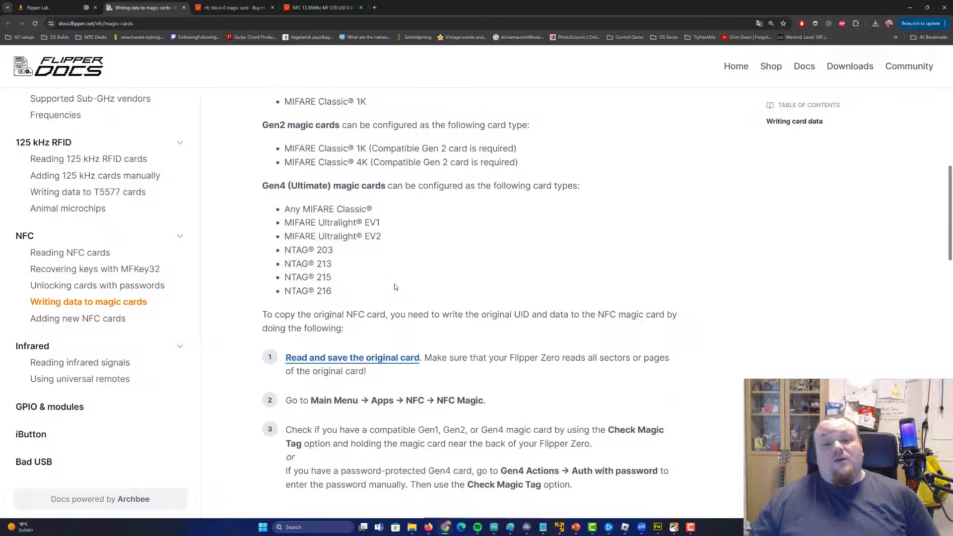
scroll("down", 3)
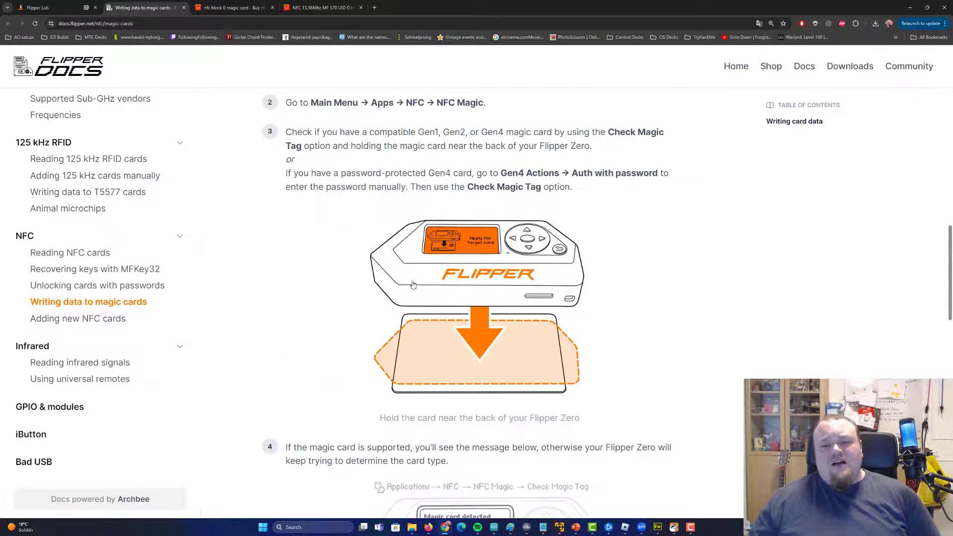
scroll("down", 3)
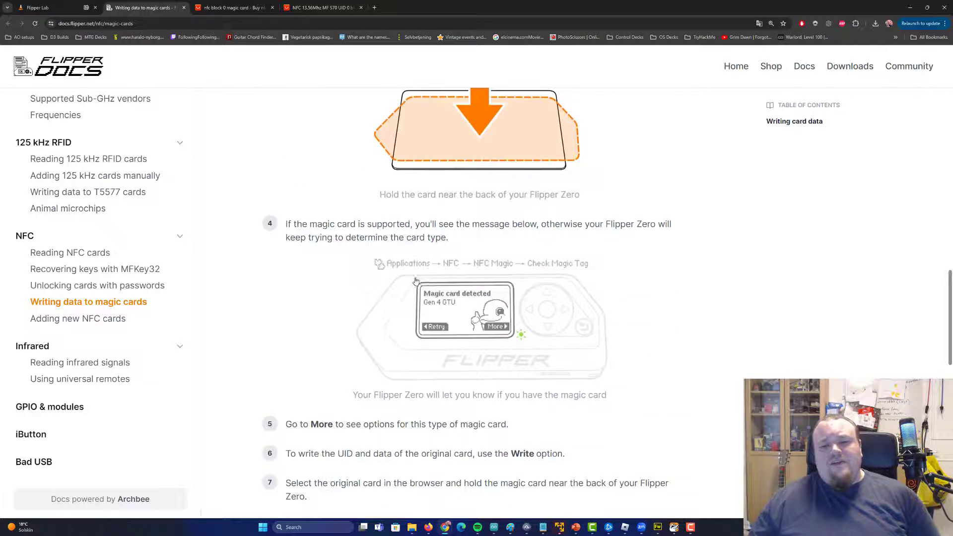
scroll("up", 3)
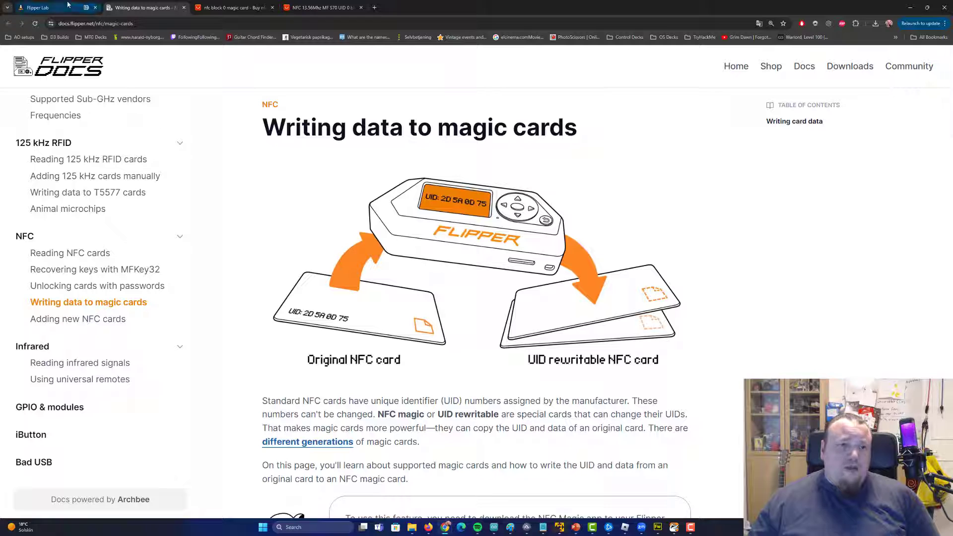
mouse_move(45, 8)
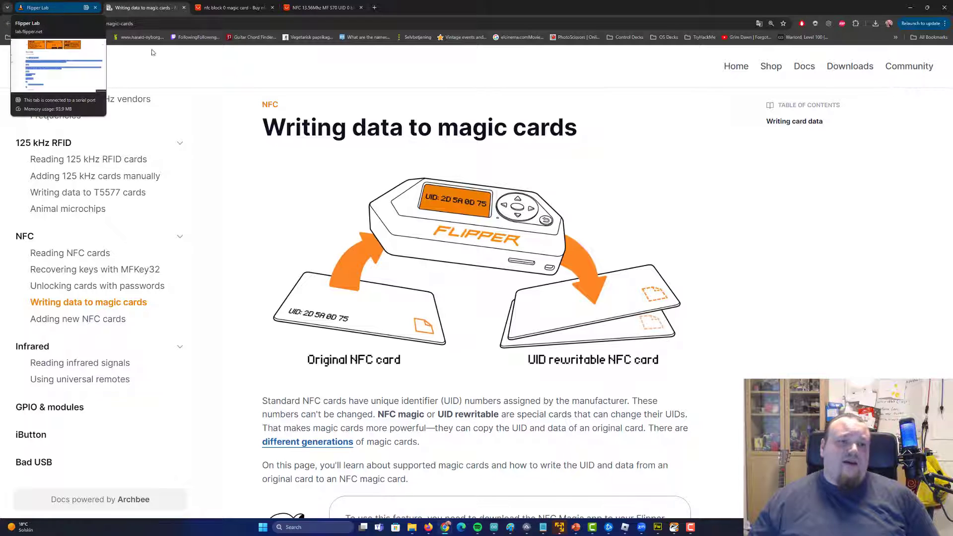